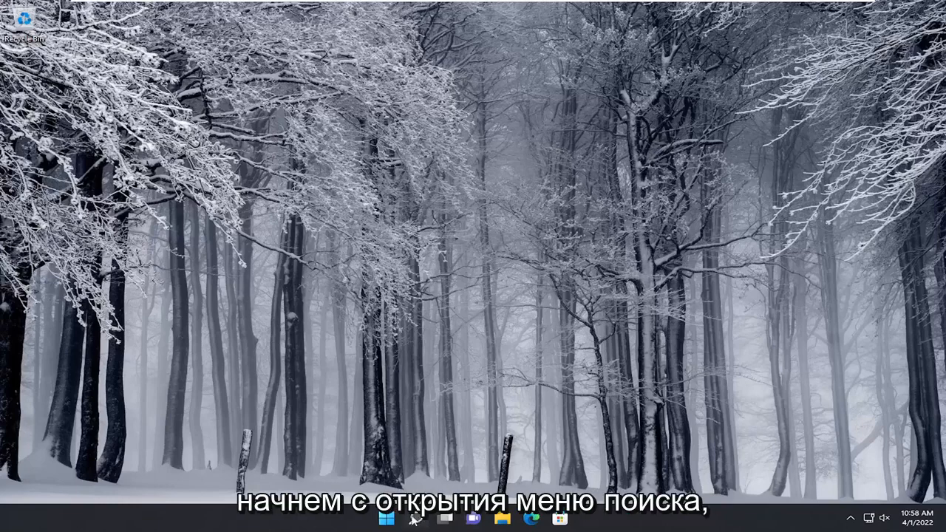
Search 'cmd' and launch Command Prompt with Run as administrator.
type("cmd")
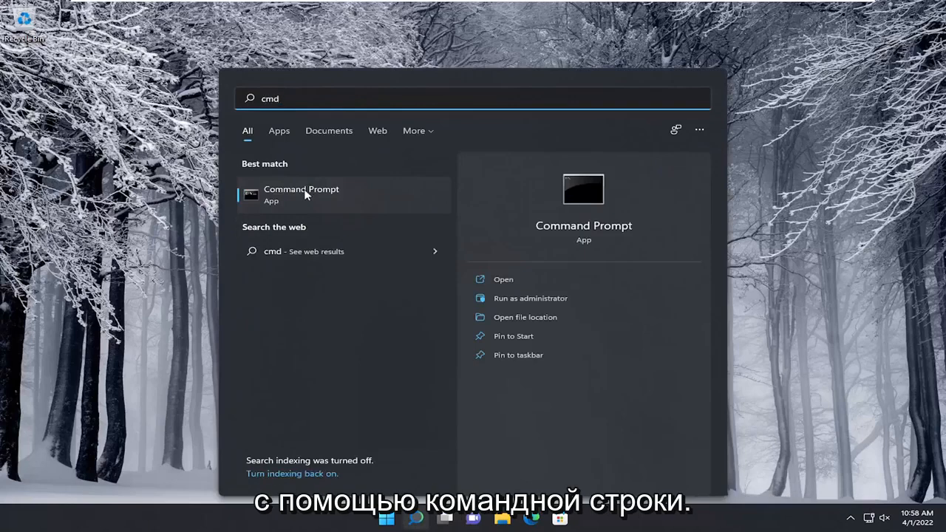
right_click(302, 193)
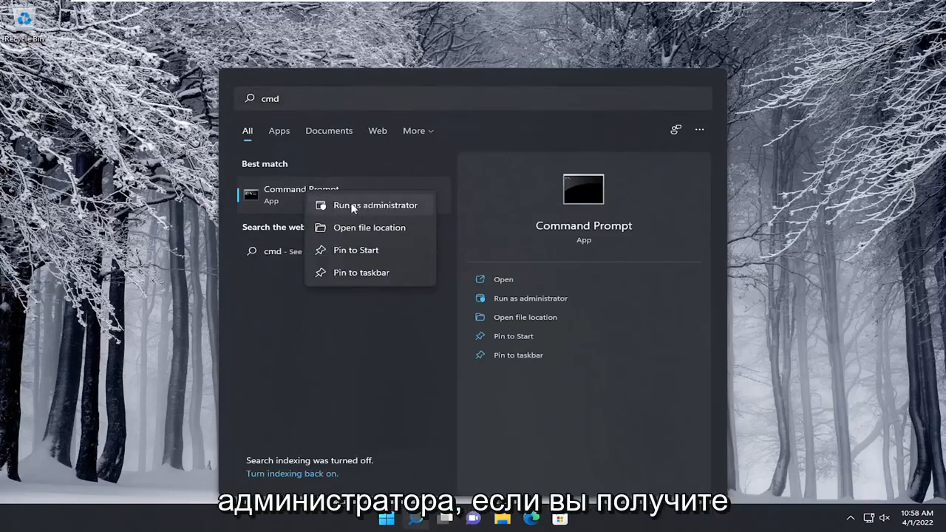
left_click(376, 204)
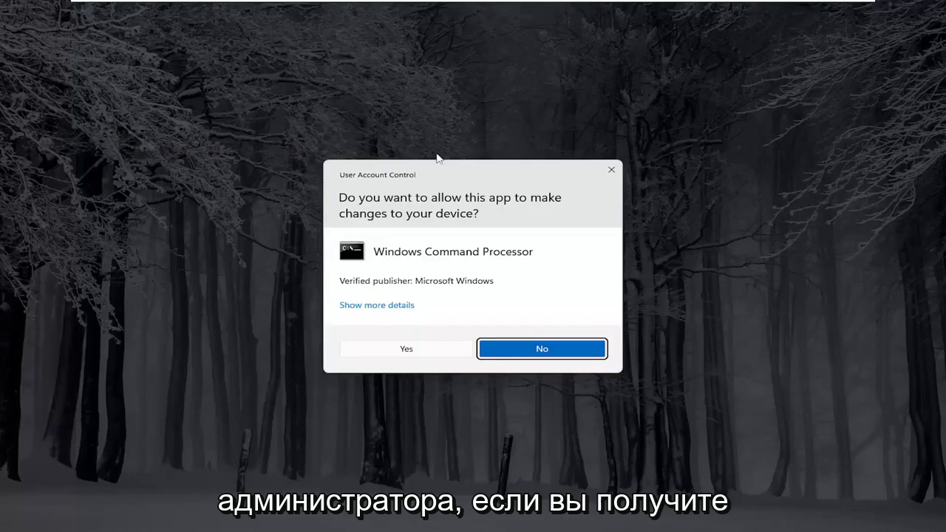
Accept the User Account Control request with Yes to get the elevated prompt.
left_click(405, 349)
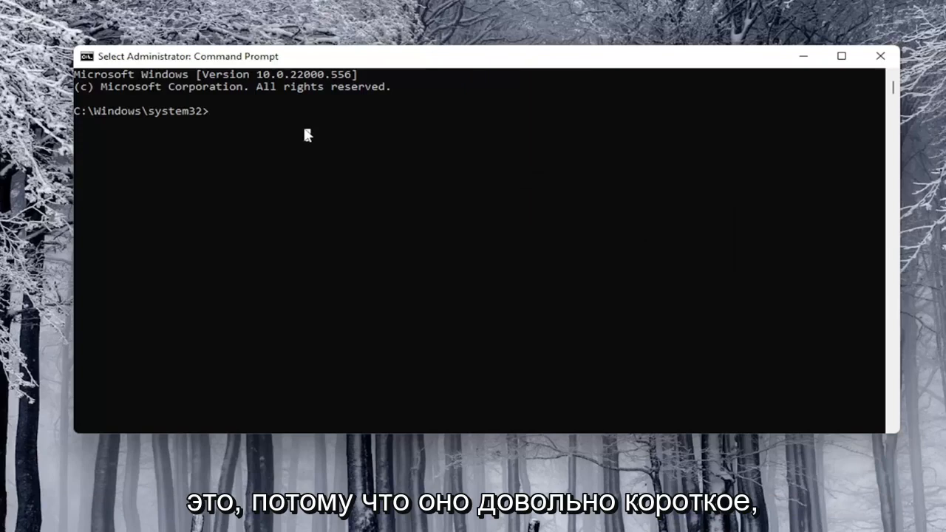
Enter 'sfc /scannow' at the C:\Windows\system32 prompt without running it yet.
type("sfc")
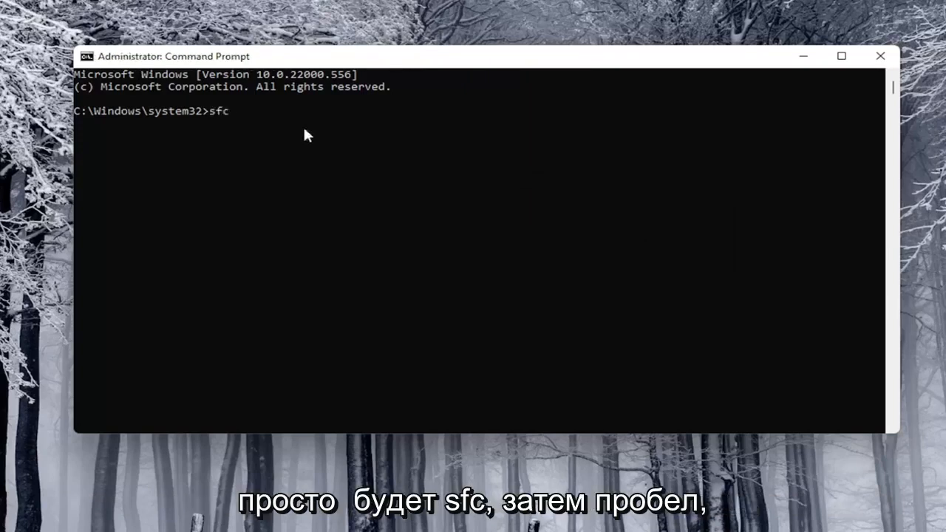
type("/sca")
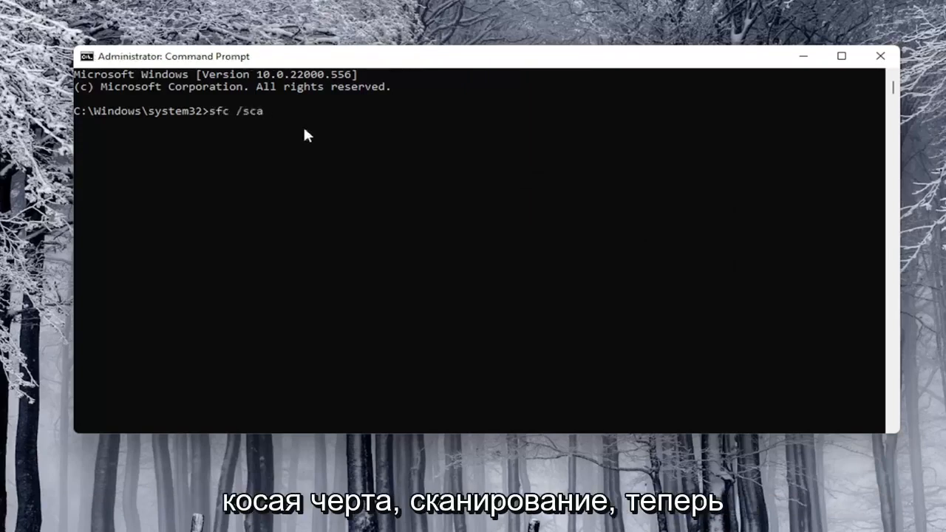
type("nnow")
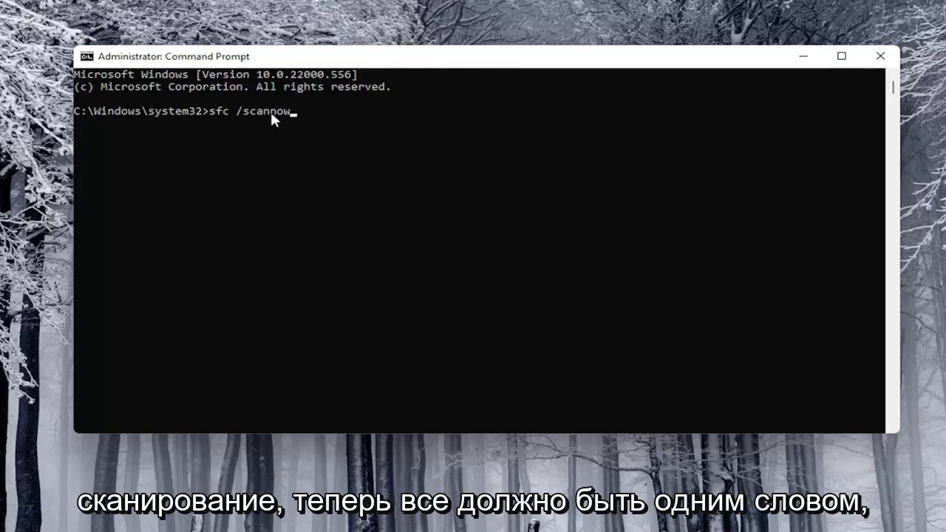
mouse_move(261, 116)
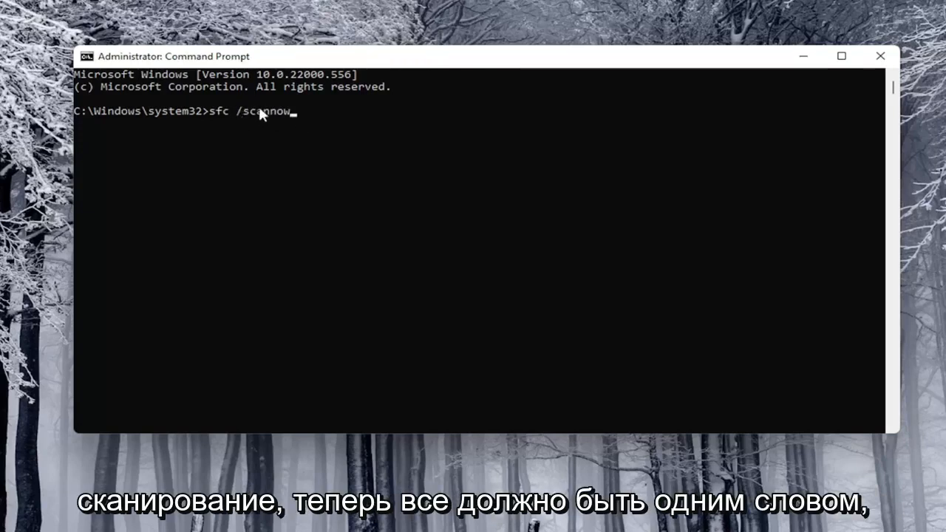